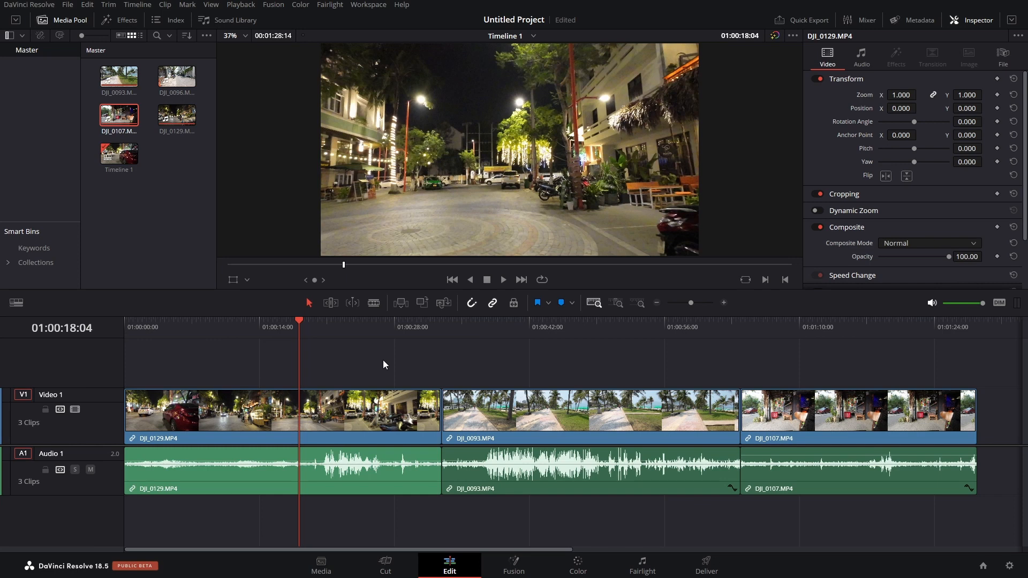
{"action": "mouse_move", "coordinate": [333, 422]}
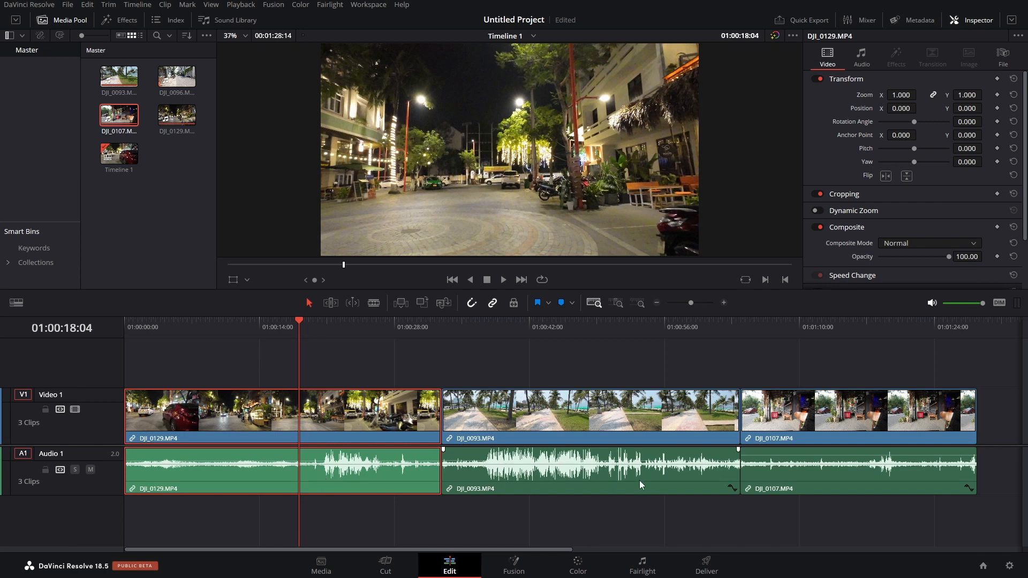
{"action": "mouse_move", "coordinate": [607, 471]}
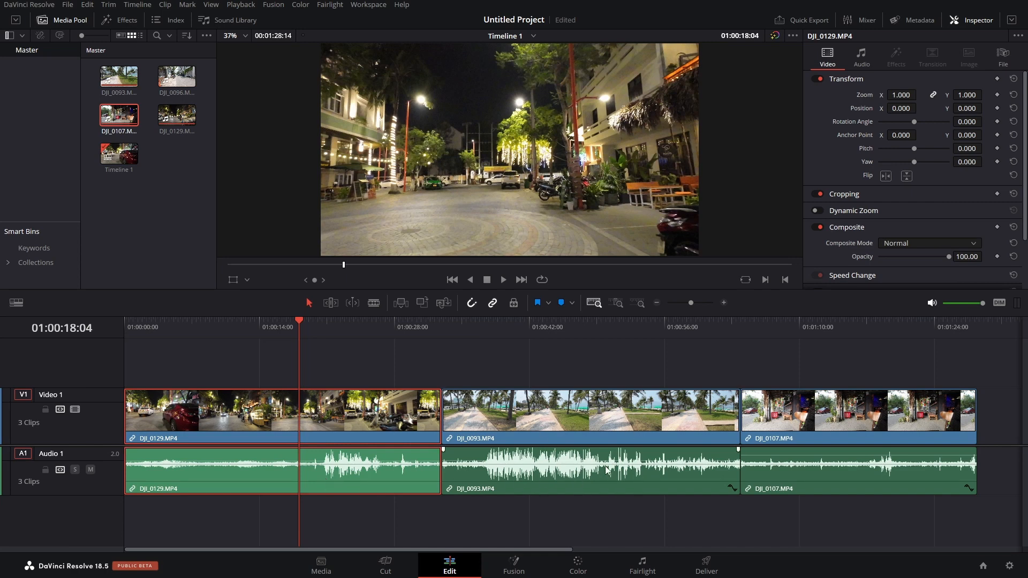
Select the first night-street clip so its linked video and audio highlight together.
{"action": "left_click", "coordinate": [562, 425]}
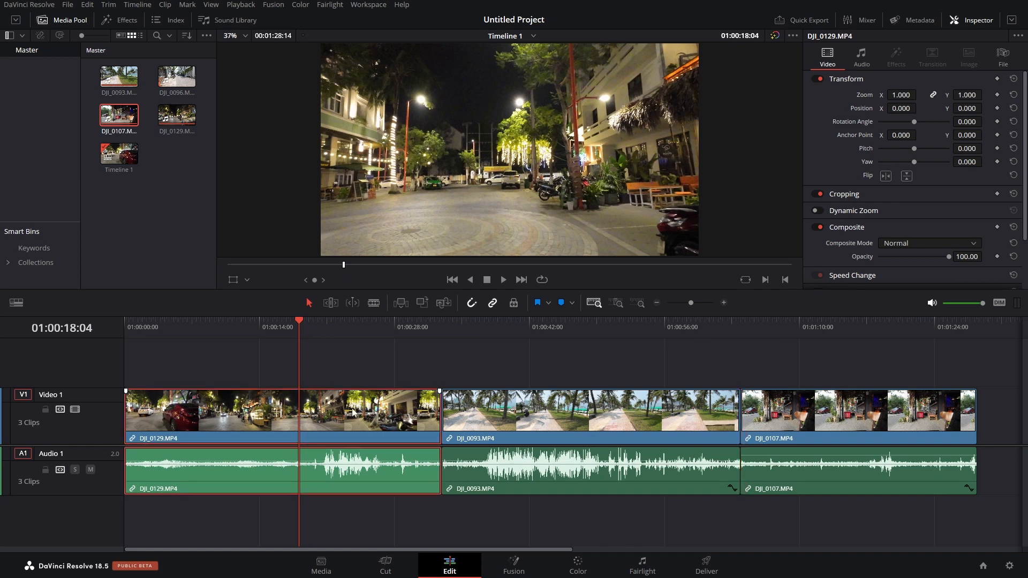
Unlink the first clip via Link Clips, then trim its video end alone to confirm independence.
{"action": "right_click", "coordinate": [354, 411]}
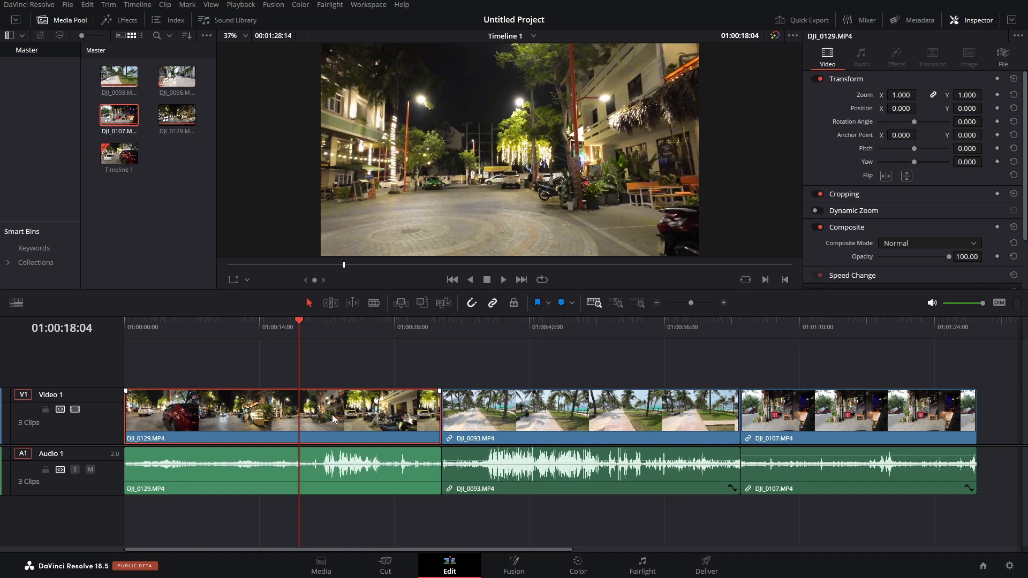
{"action": "left_click", "coordinate": [368, 469]}
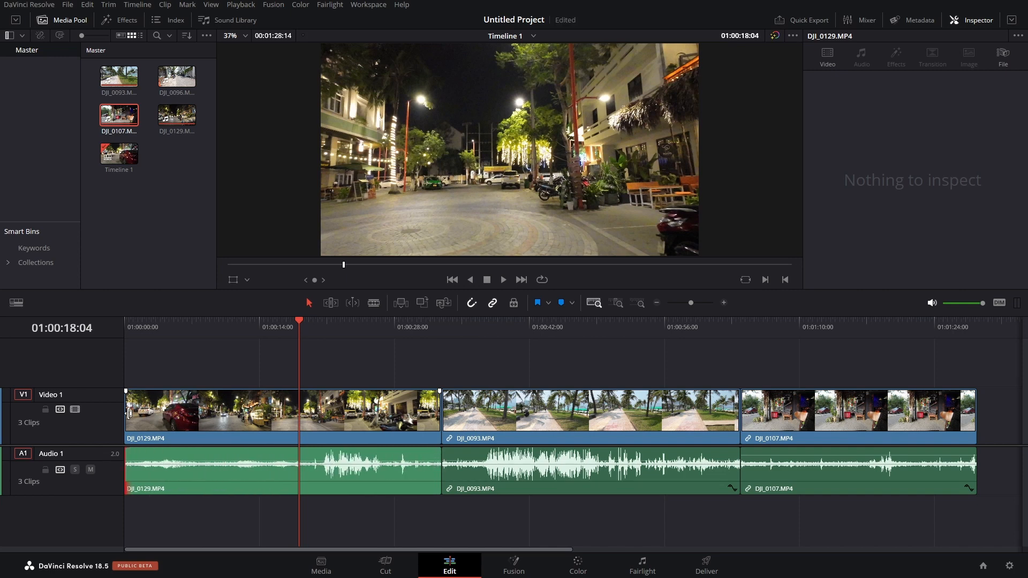
{"action": "mouse_move", "coordinate": [361, 418]}
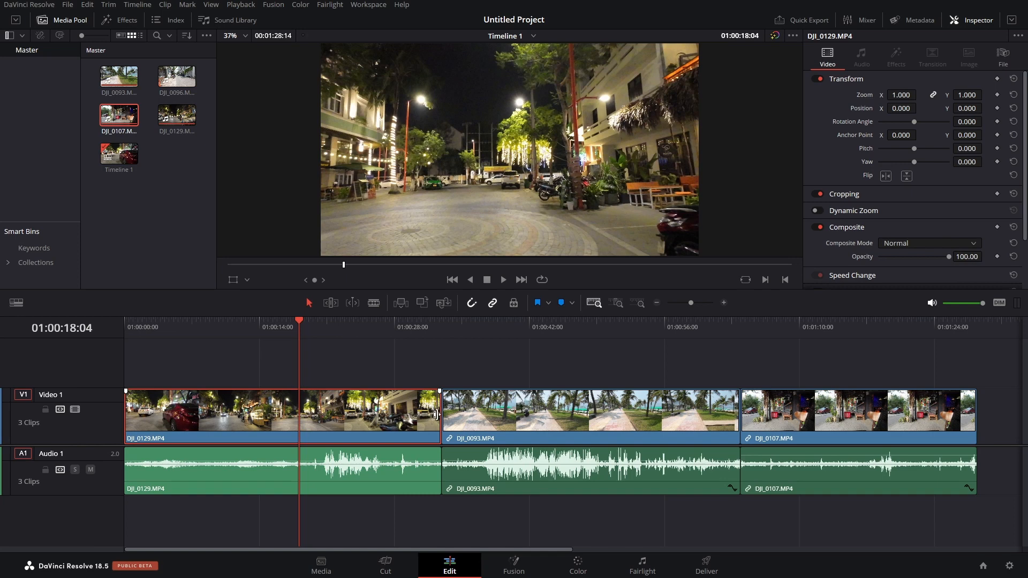
{"action": "left_click_drag", "start_coordinate": [436, 413], "coordinate": [374, 413]}
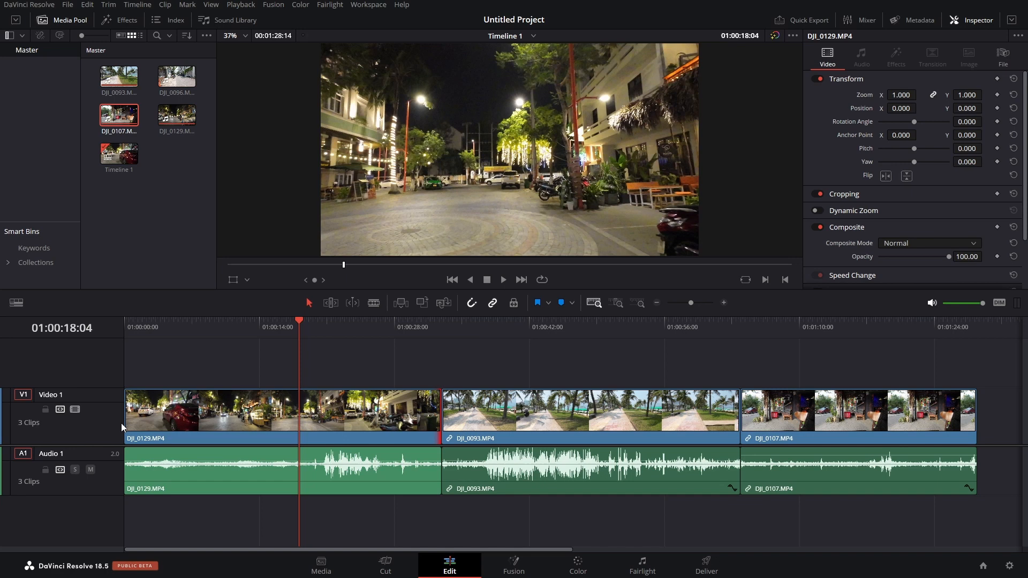
{"action": "mouse_move", "coordinate": [126, 446]}
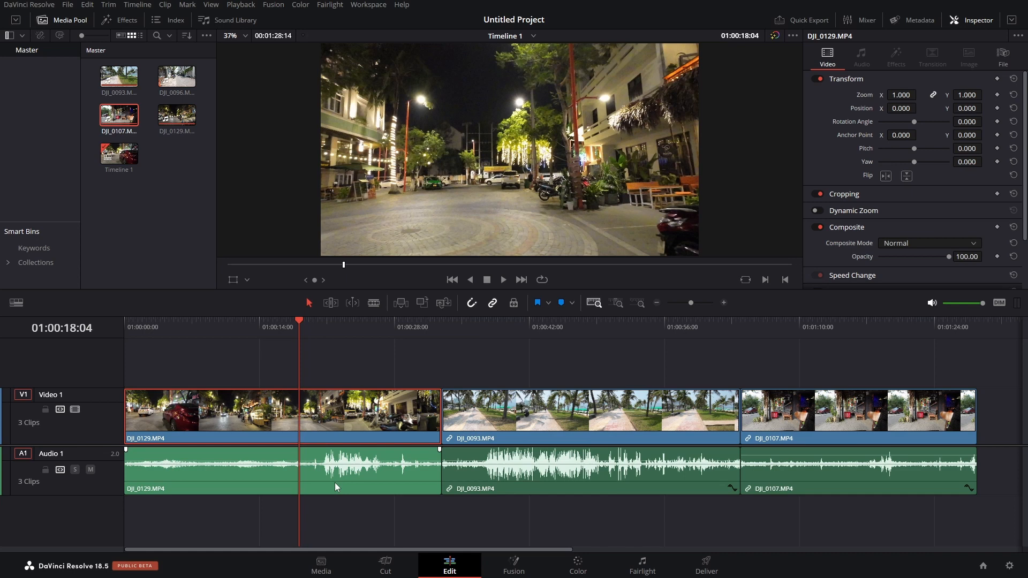
Relink the first clip's video and audio with Link Clips so they move as one again.
{"action": "left_click", "coordinate": [344, 472]}
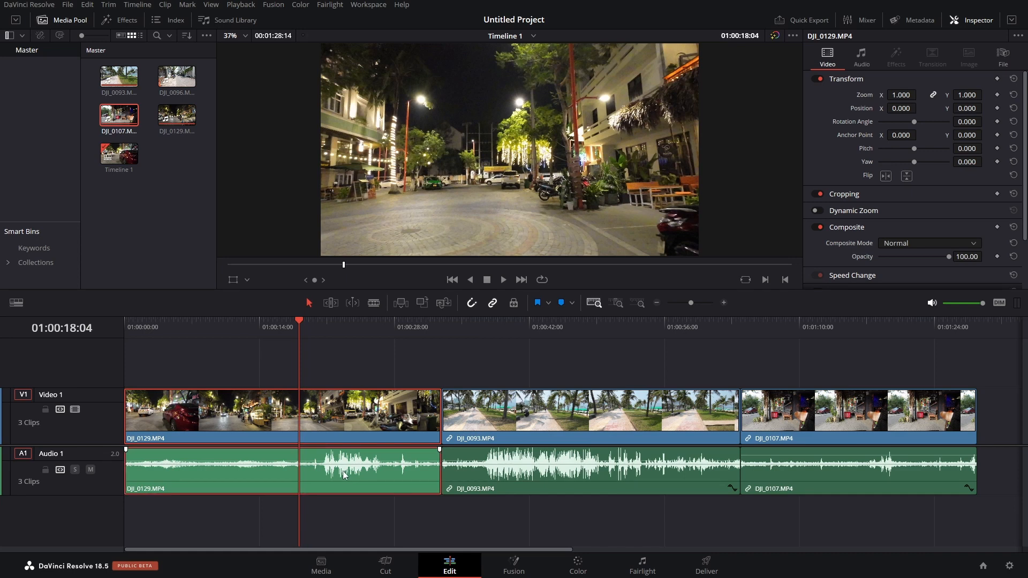
{"action": "right_click", "coordinate": [344, 474]}
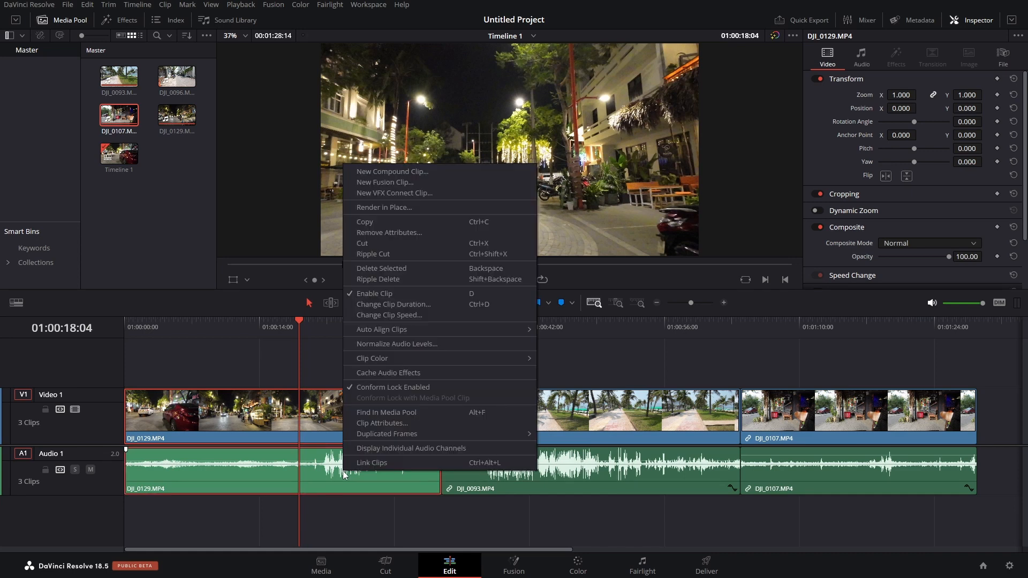
{"action": "mouse_move", "coordinate": [372, 462]}
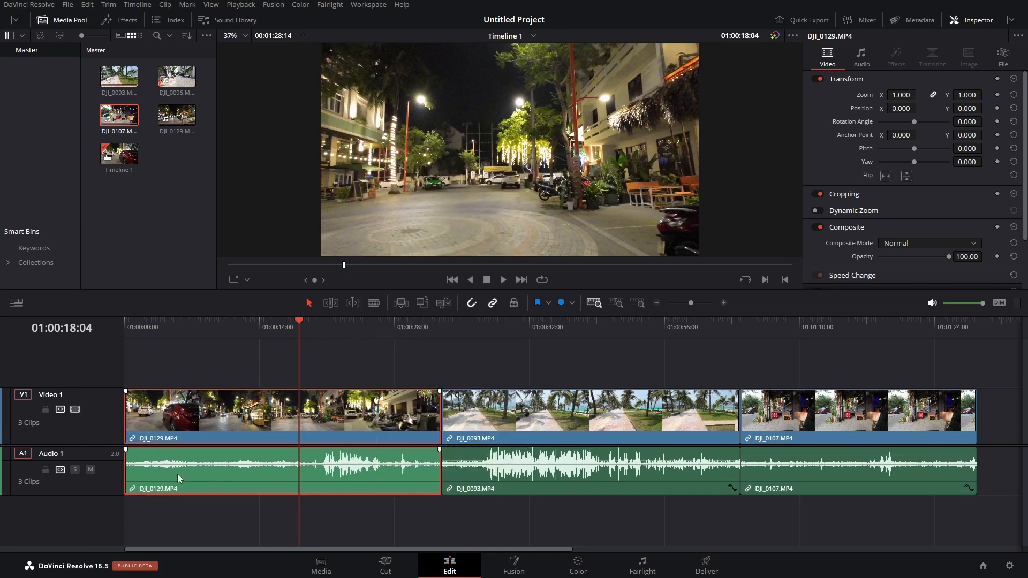
{"action": "left_click", "coordinate": [588, 411]}
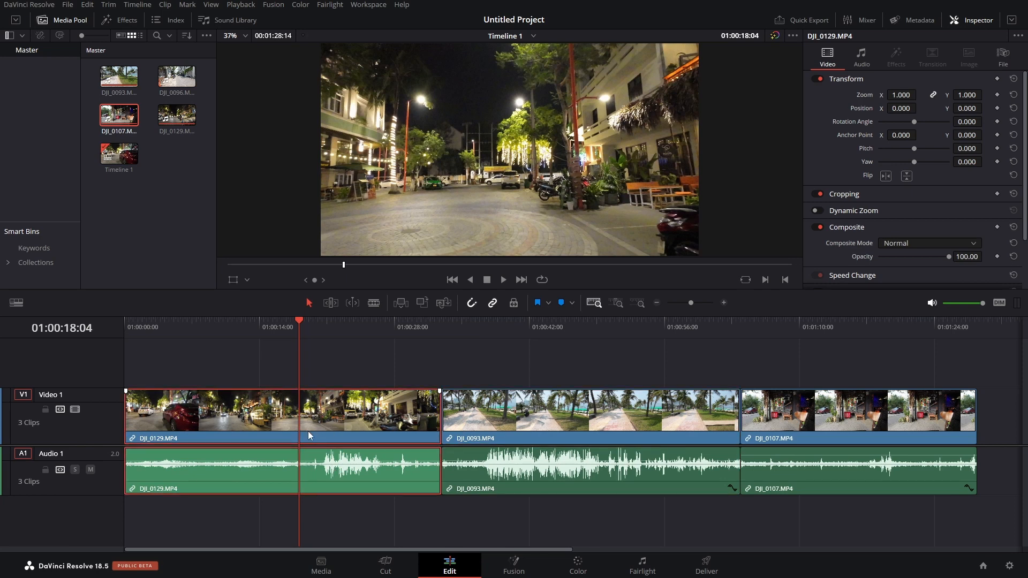
{"action": "mouse_move", "coordinate": [341, 421]}
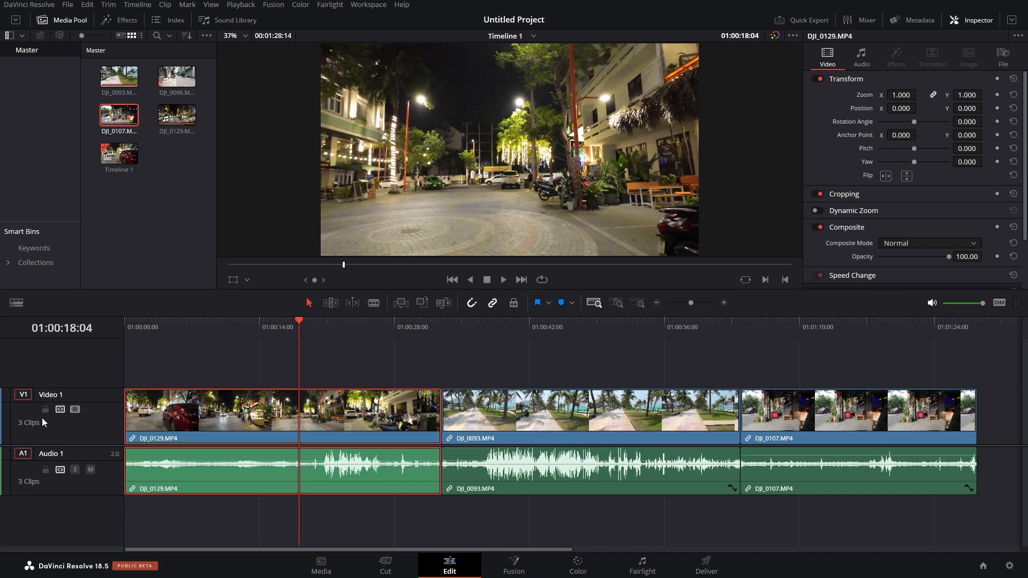
{"action": "mouse_move", "coordinate": [45, 410]}
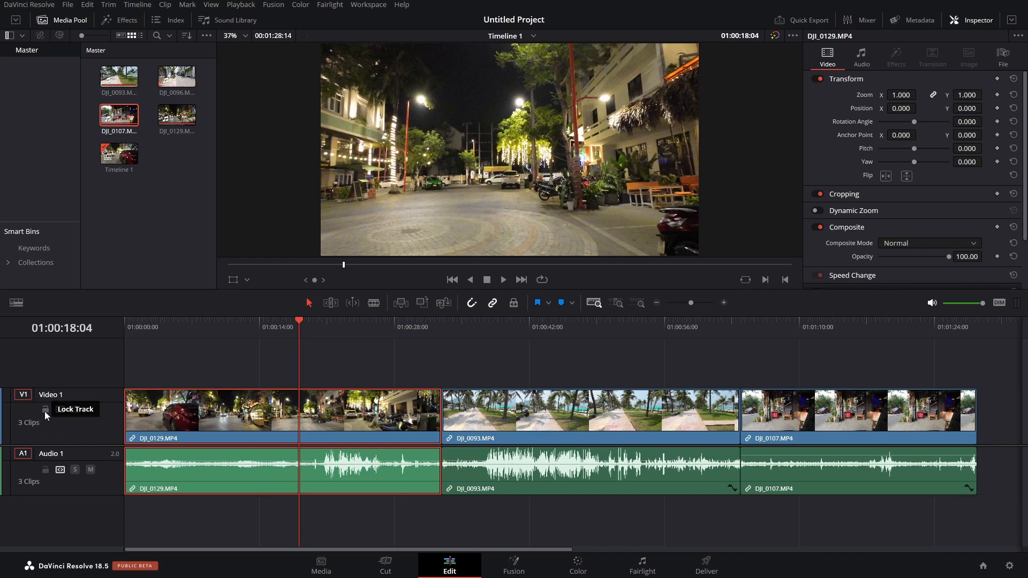
Lock Video 1, test an edit against it, then lock Audio 1 instead.
{"action": "left_click", "coordinate": [45, 409]}
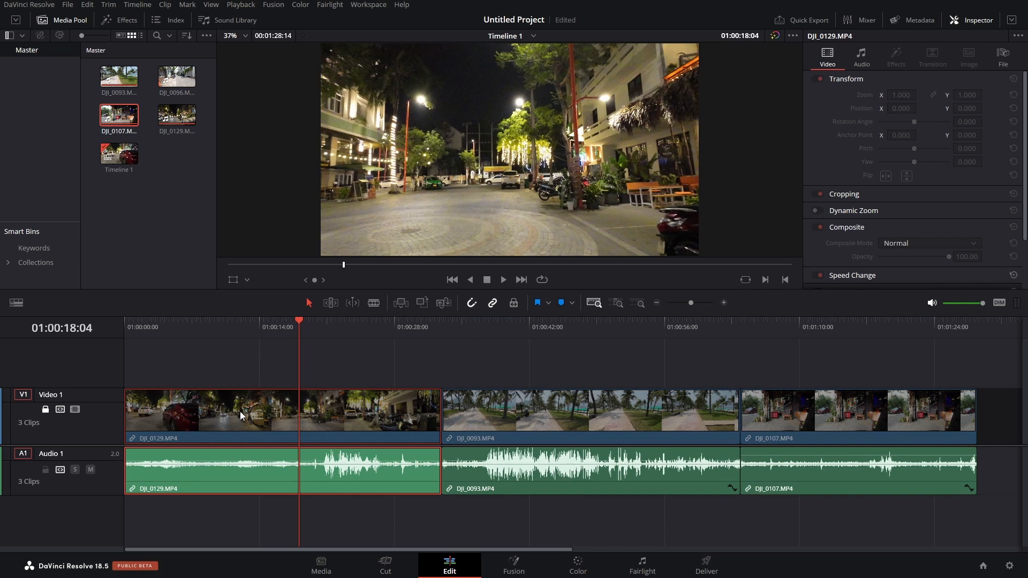
{"action": "mouse_move", "coordinate": [500, 435]}
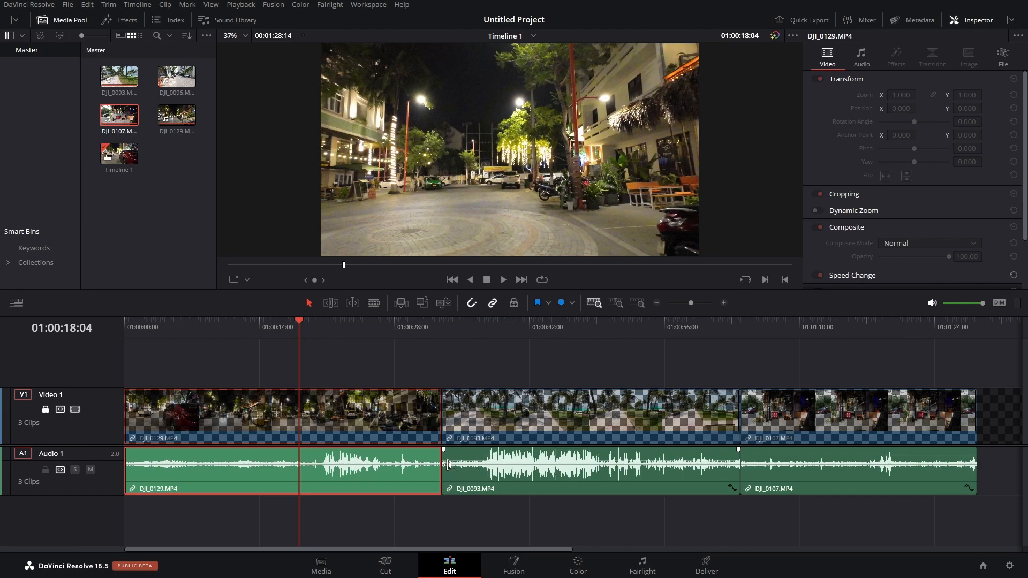
{"action": "left_click_drag", "start_coordinate": [442, 469], "coordinate": [472, 469]}
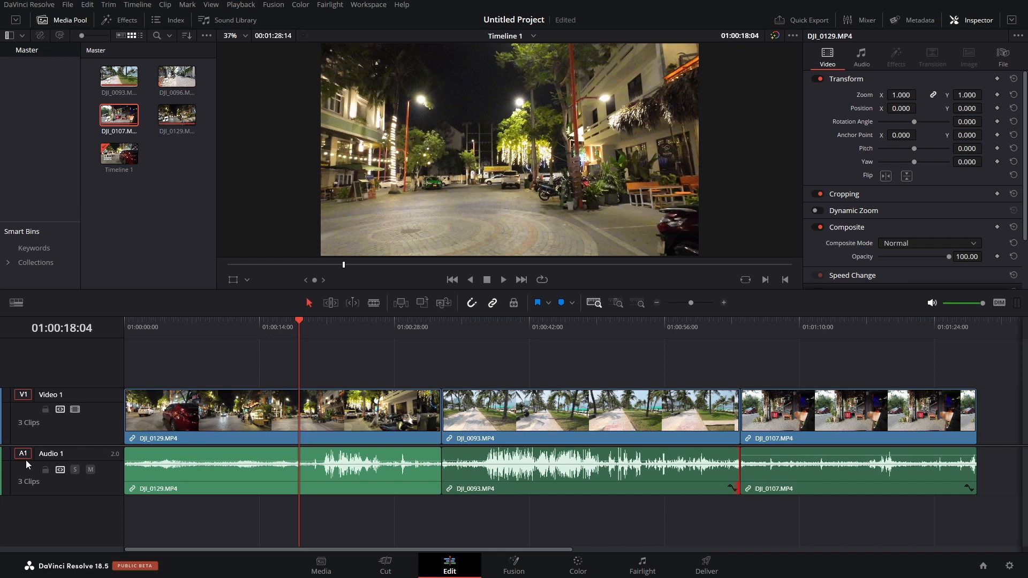
{"action": "mouse_move", "coordinate": [45, 469]}
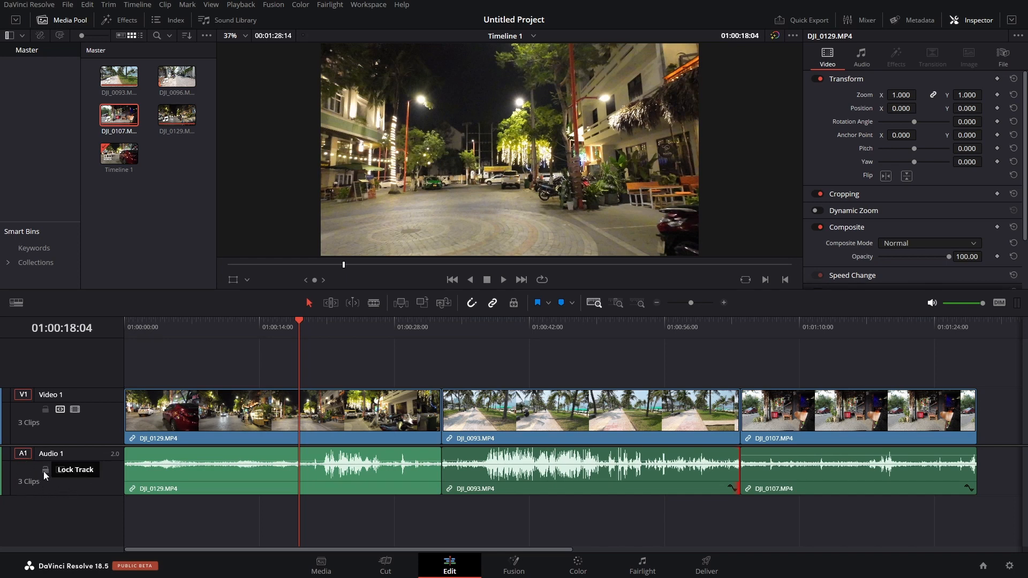
{"action": "left_click", "coordinate": [45, 469]}
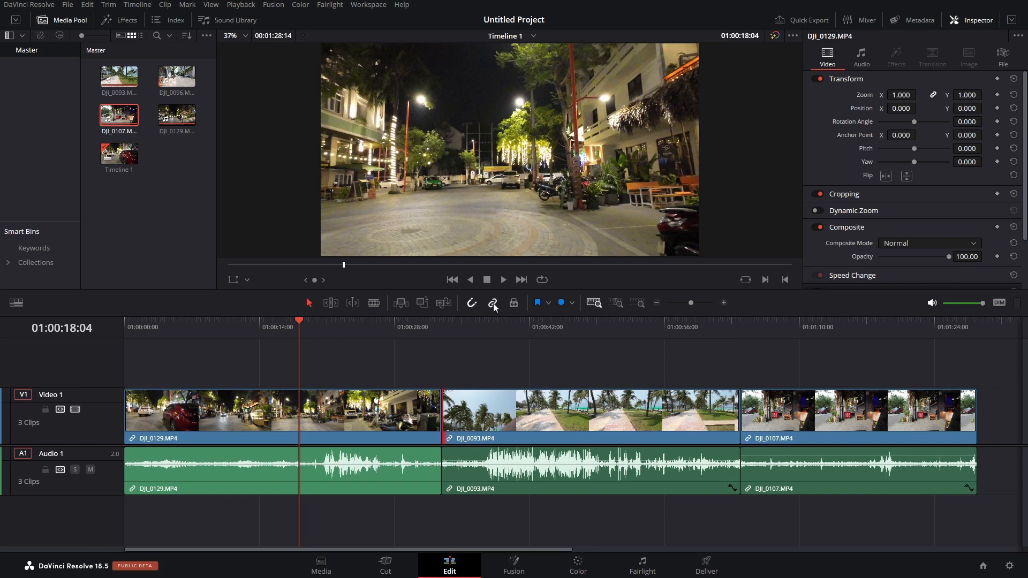
{"action": "mouse_move", "coordinate": [495, 311]}
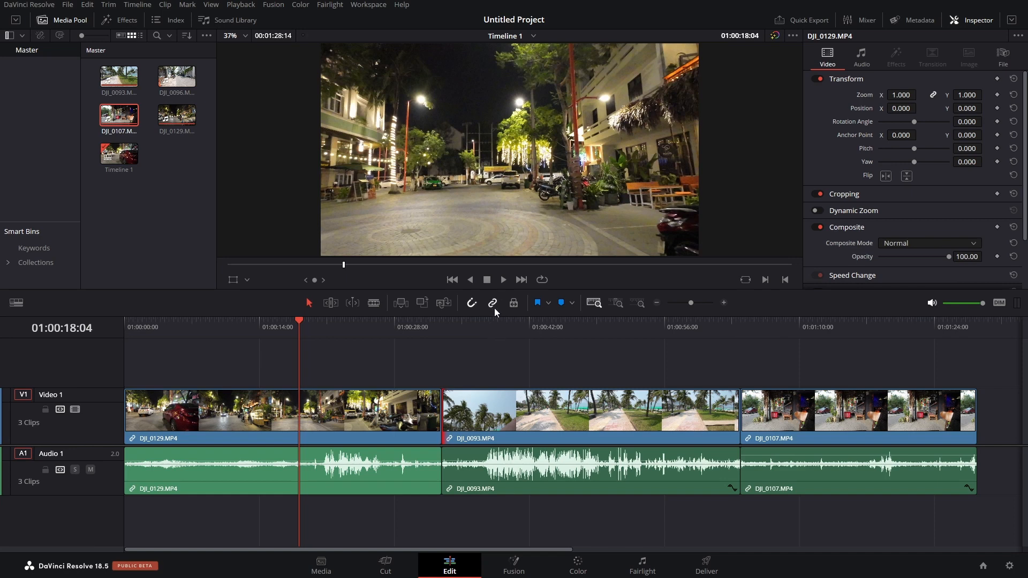
{"action": "mouse_move", "coordinate": [493, 329]}
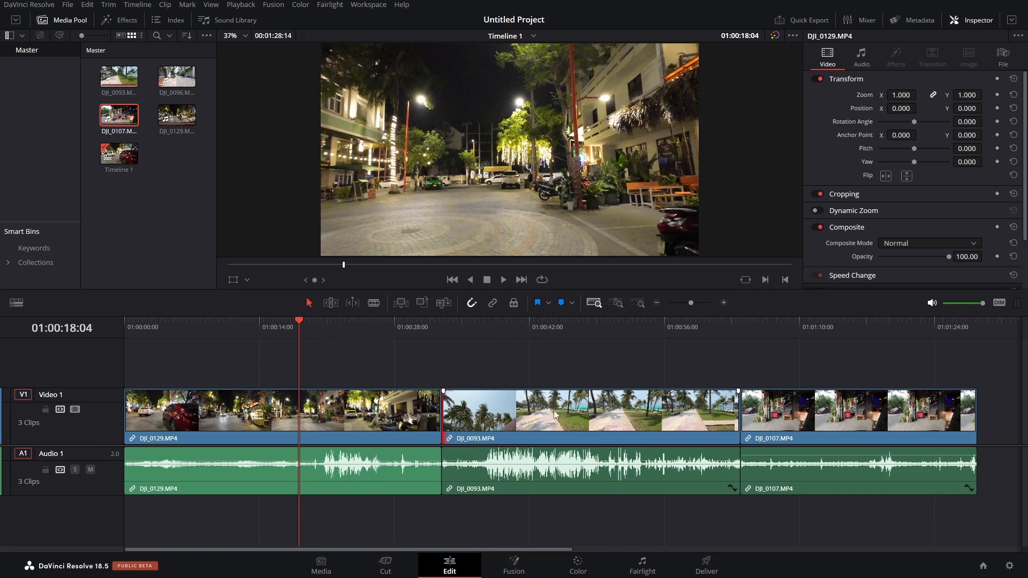
With Linked Selection off, select audio clips individually and shorten the first video clip alone.
{"action": "left_click", "coordinate": [853, 473]}
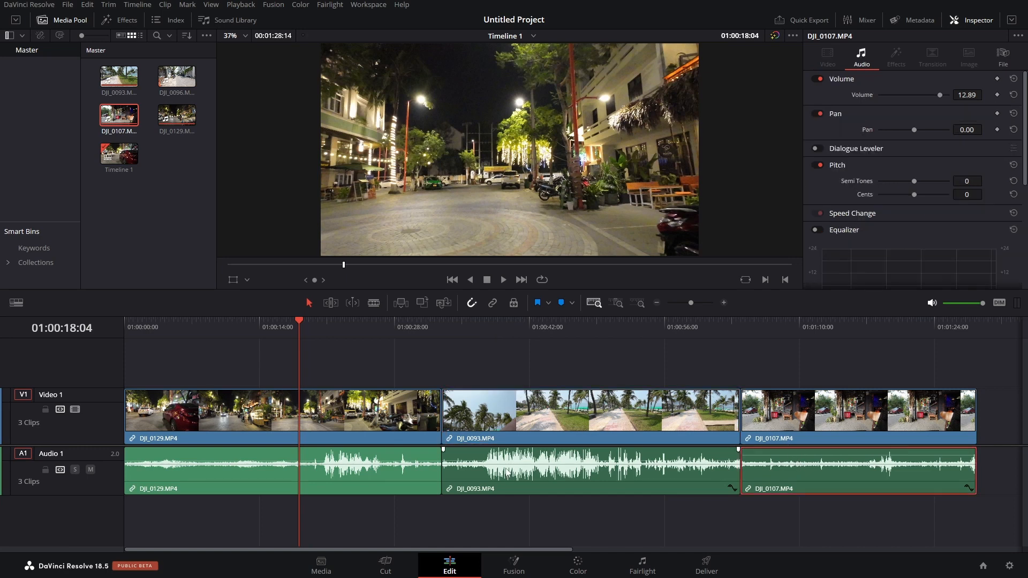
{"action": "left_click", "coordinate": [210, 471]}
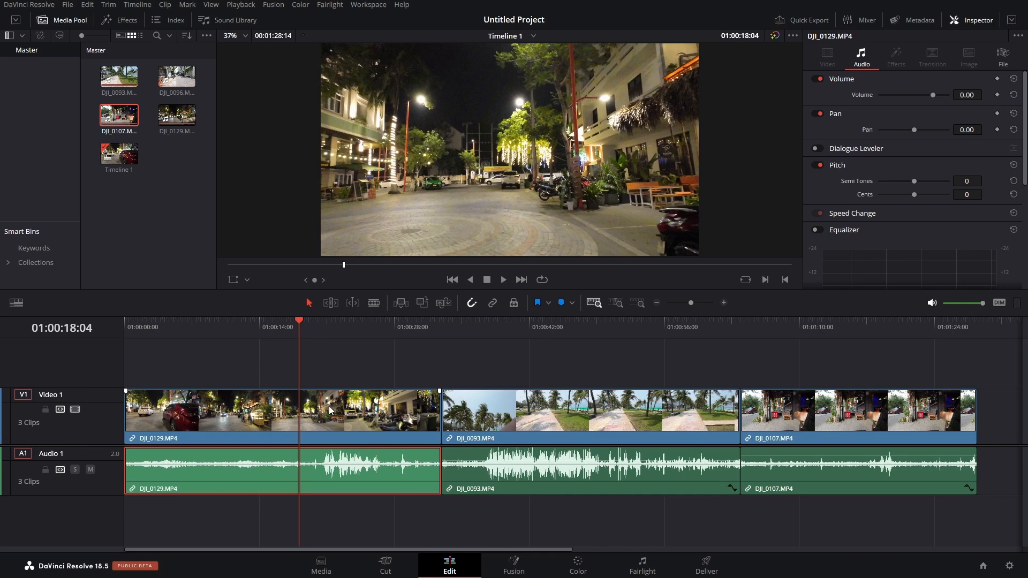
{"action": "left_click", "coordinate": [827, 58]}
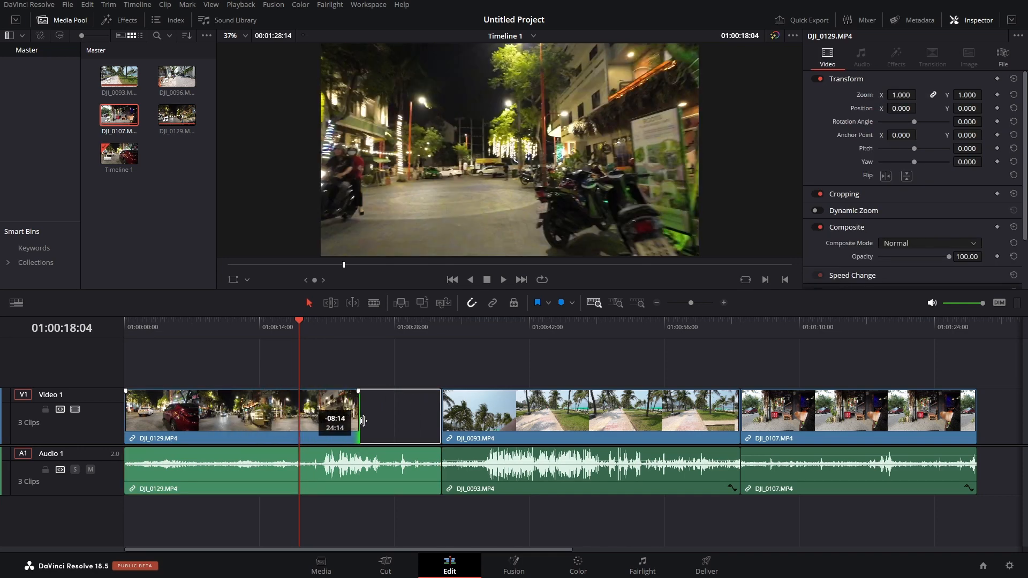
{"action": "left_click_drag", "start_coordinate": [360, 420], "coordinate": [427, 420]}
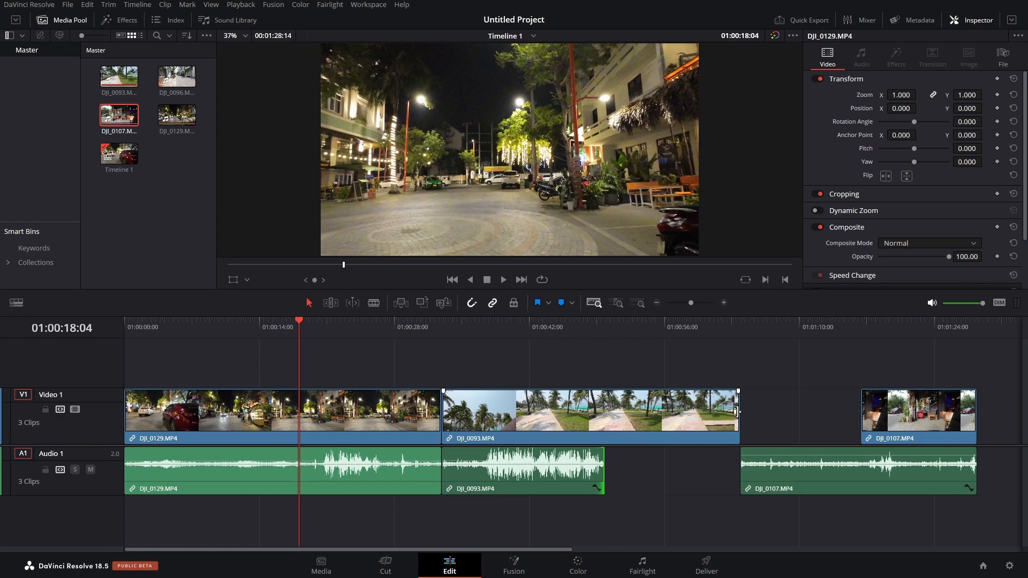
Trial-trim the DJI_0093 video end independently, then restore it to full length while its audio stays short.
{"action": "left_click_drag", "start_coordinate": [738, 411], "coordinate": [576, 411]}
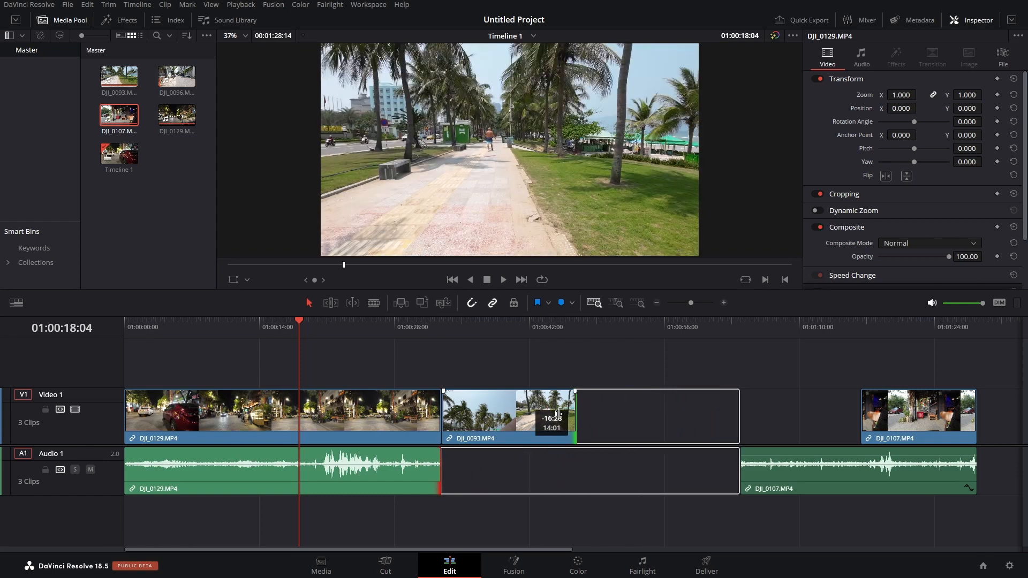
{"action": "left_click_drag", "start_coordinate": [553, 417], "coordinate": [686, 417]}
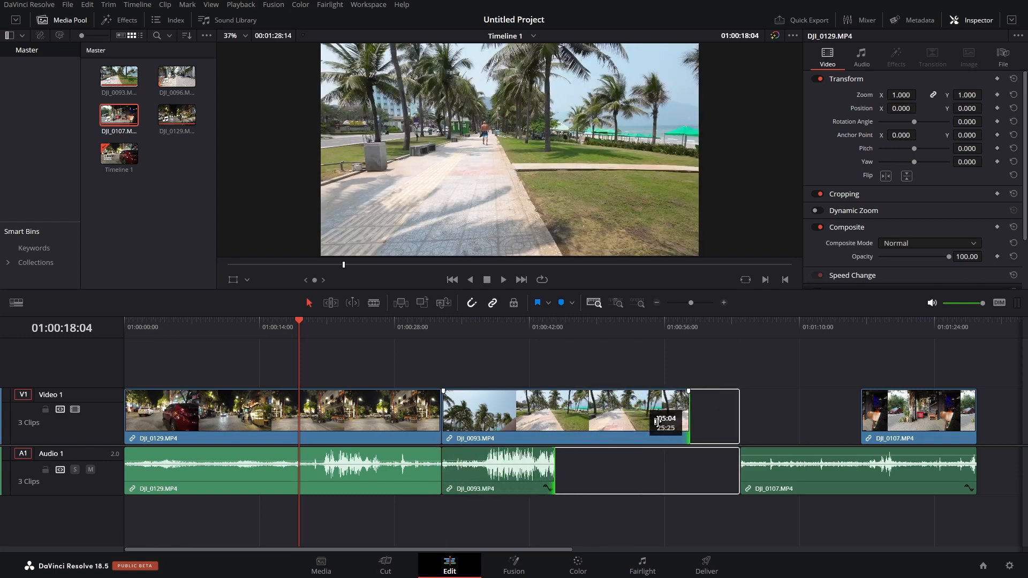
{"action": "left_click_drag", "start_coordinate": [689, 418], "coordinate": [738, 418]}
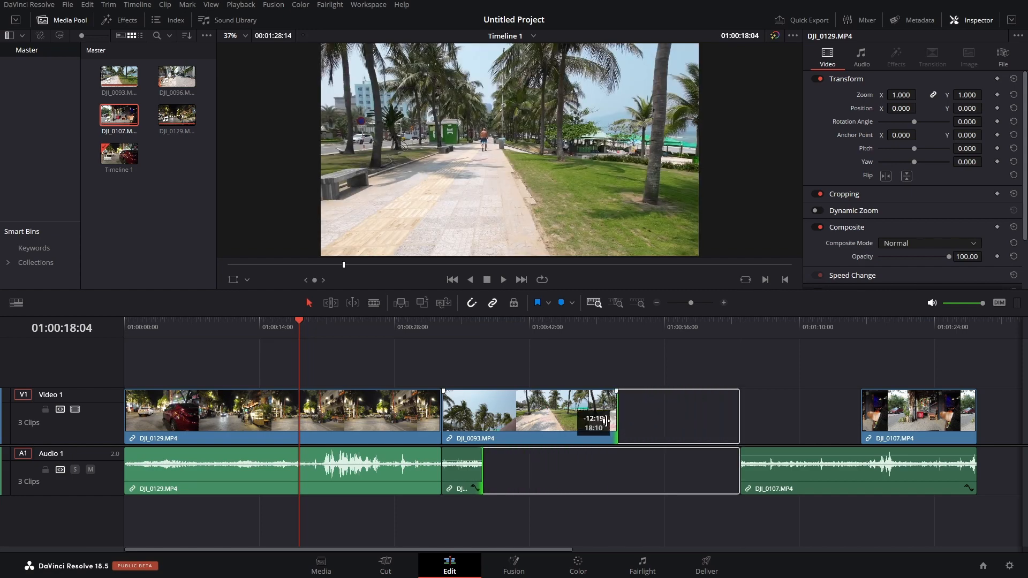
{"action": "left_click_drag", "start_coordinate": [613, 417], "coordinate": [718, 417]}
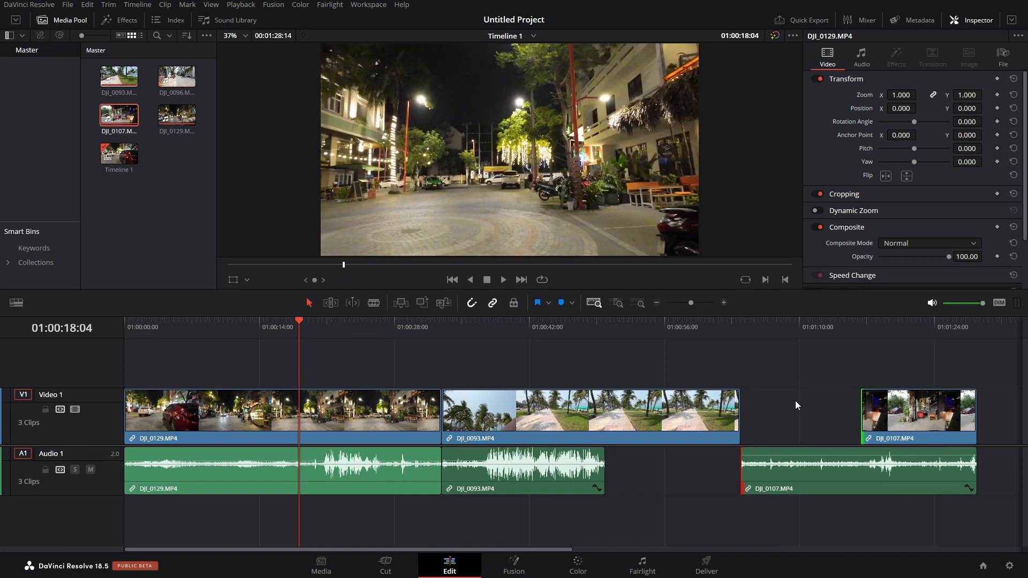
{"action": "mouse_move", "coordinate": [482, 343]}
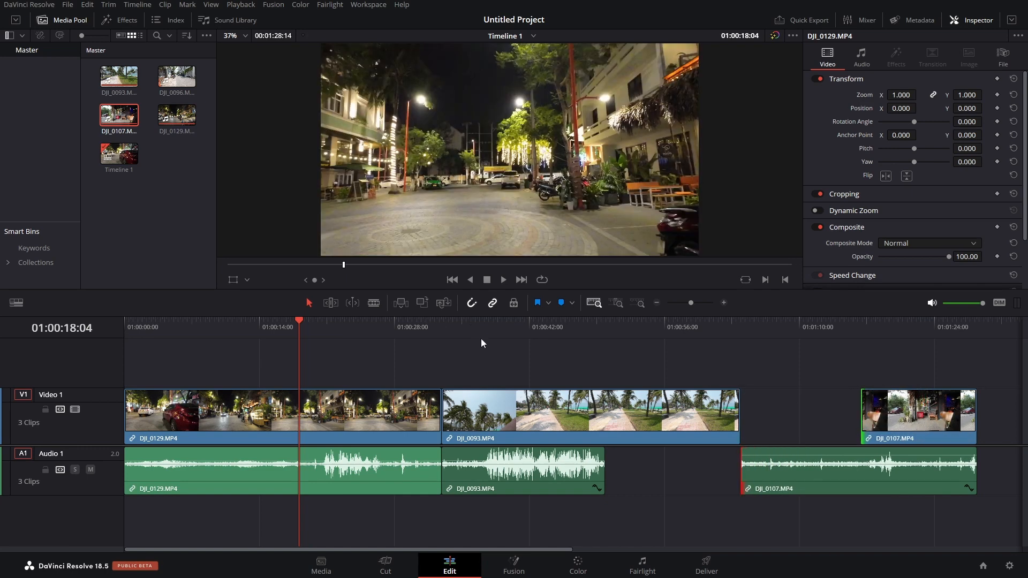